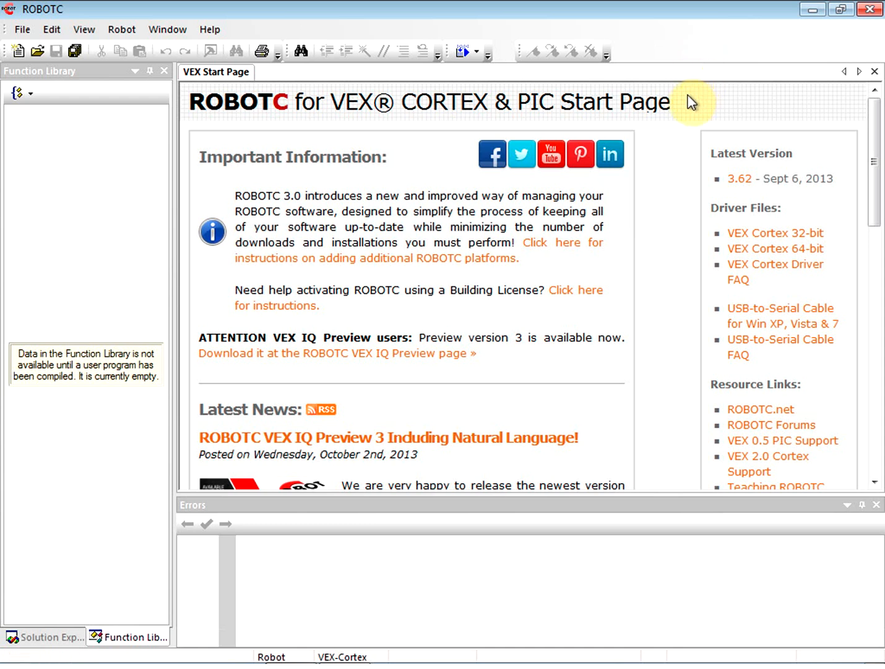
pyautogui.moveTo(616, 265)
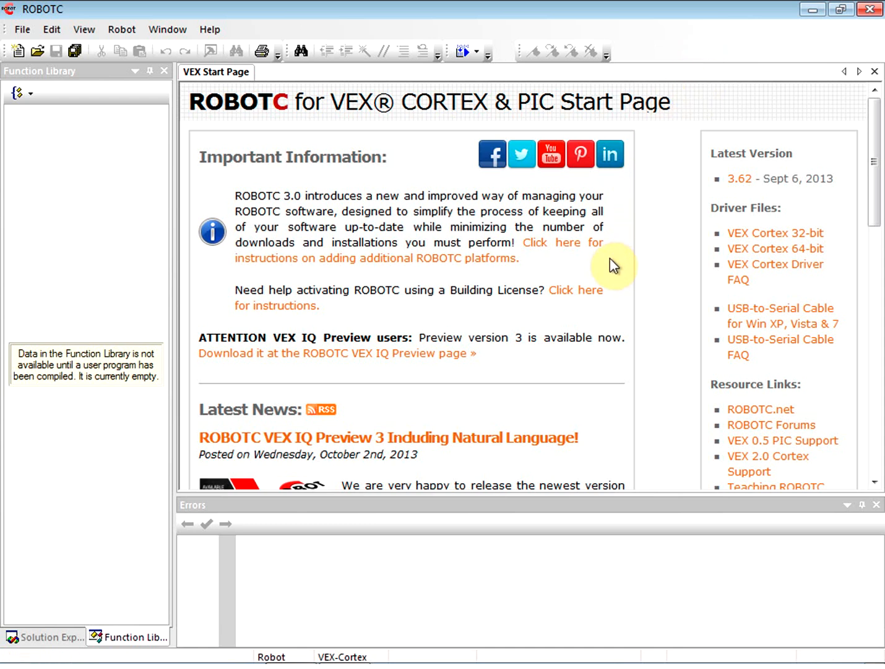
pyautogui.moveTo(362, 152)
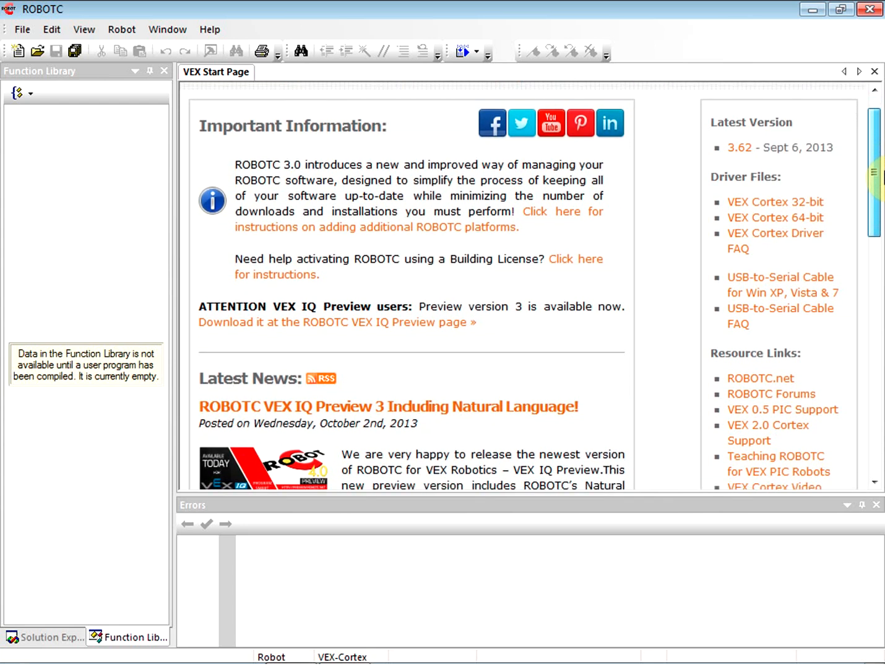
# Step: Bring up the Robot options to review communication mode and the Physical Robot compiler target
pyautogui.scroll(-3)
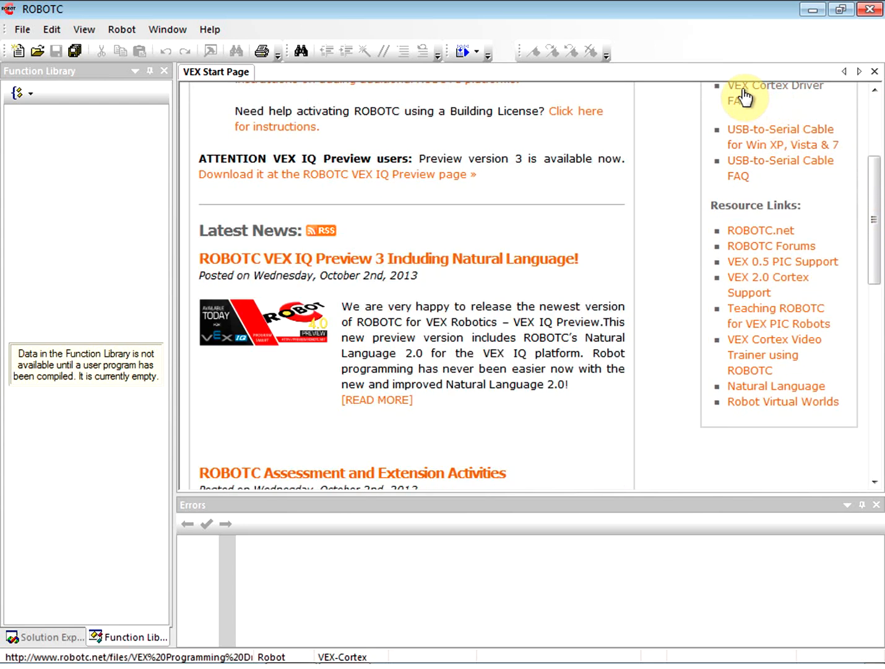
pyautogui.moveTo(767, 236)
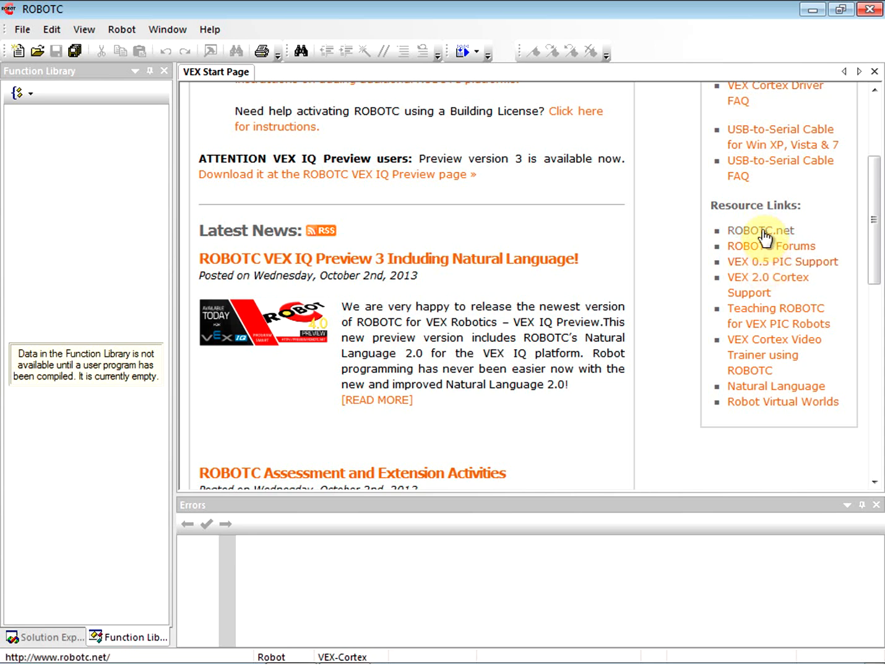
pyautogui.moveTo(772, 347)
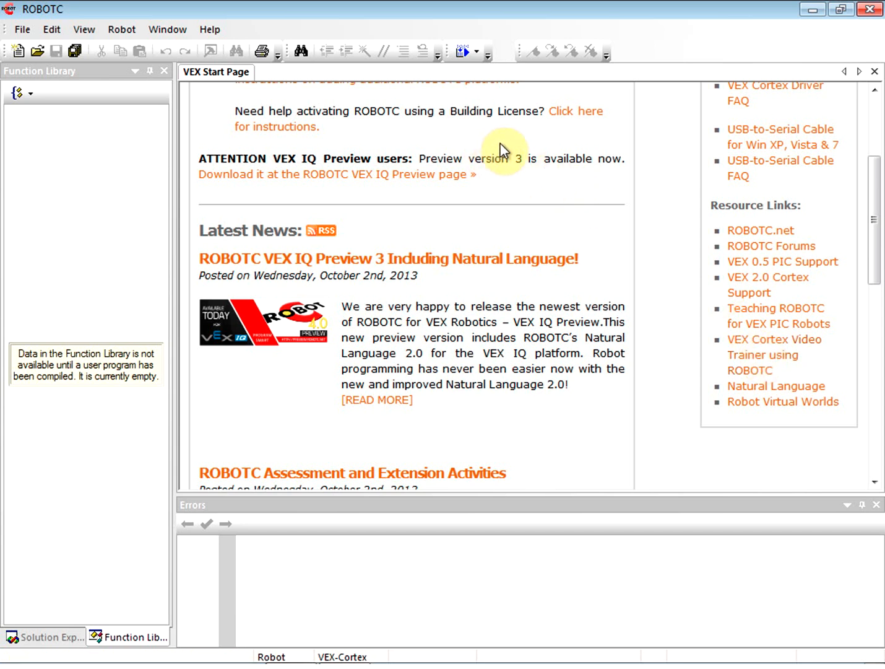
pyautogui.moveTo(463, 197)
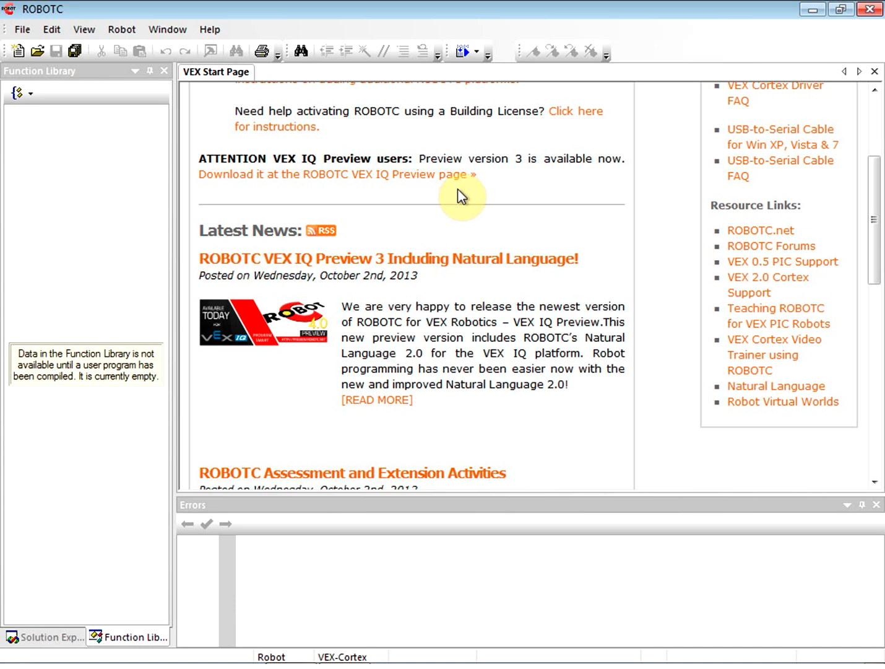
pyautogui.moveTo(223, 89)
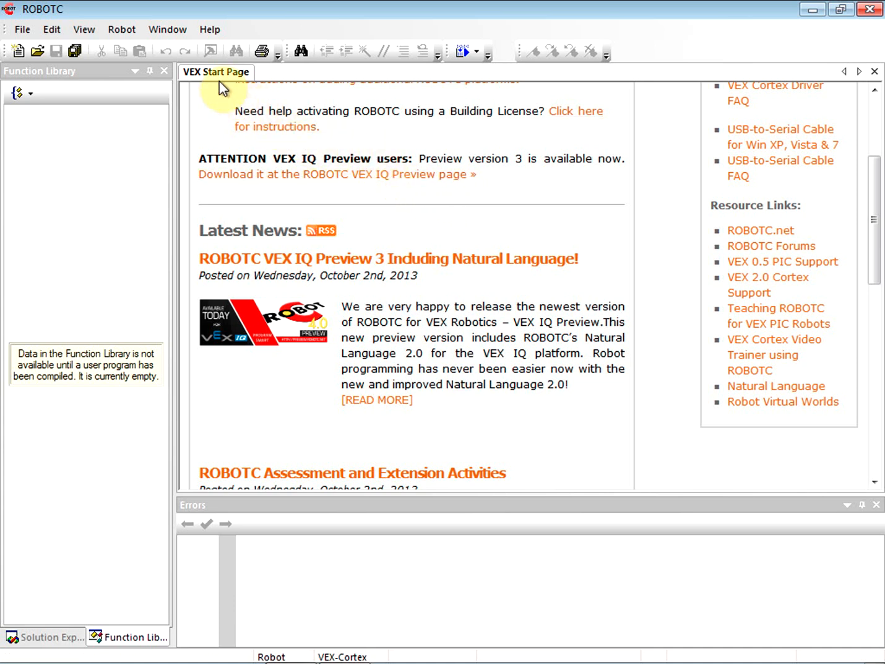
pyautogui.click(122, 29)
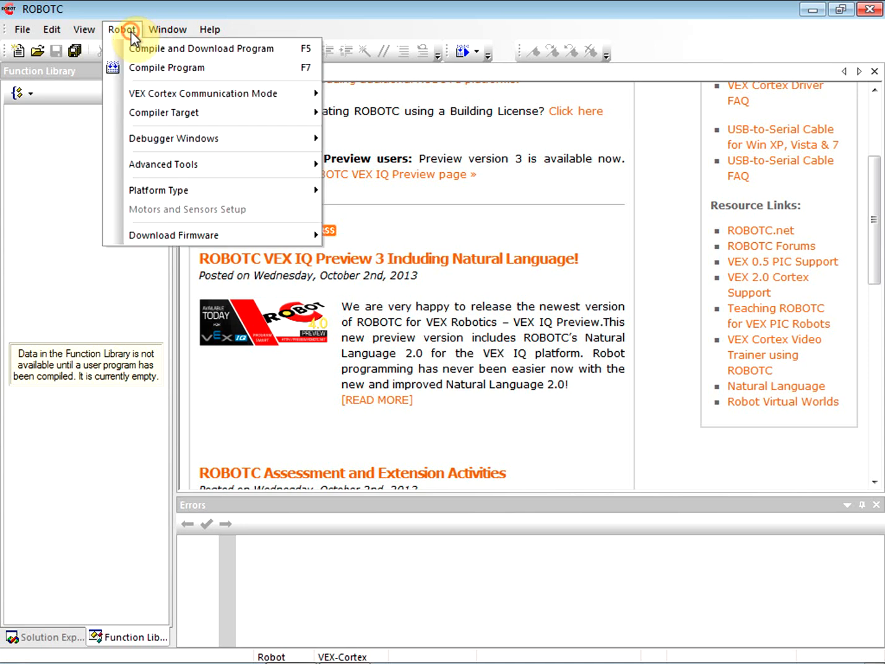
pyautogui.moveTo(188, 94)
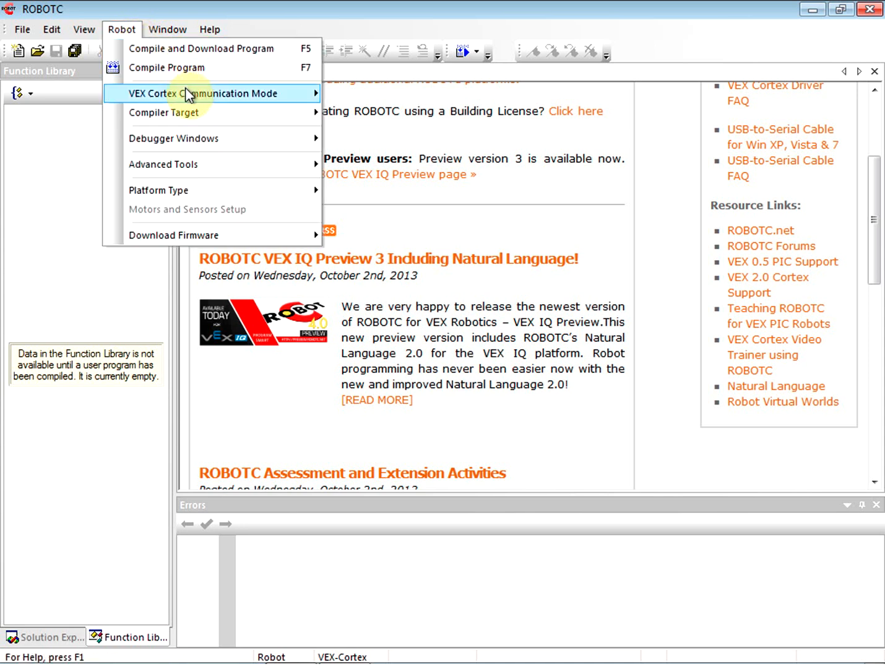
pyautogui.moveTo(168, 68)
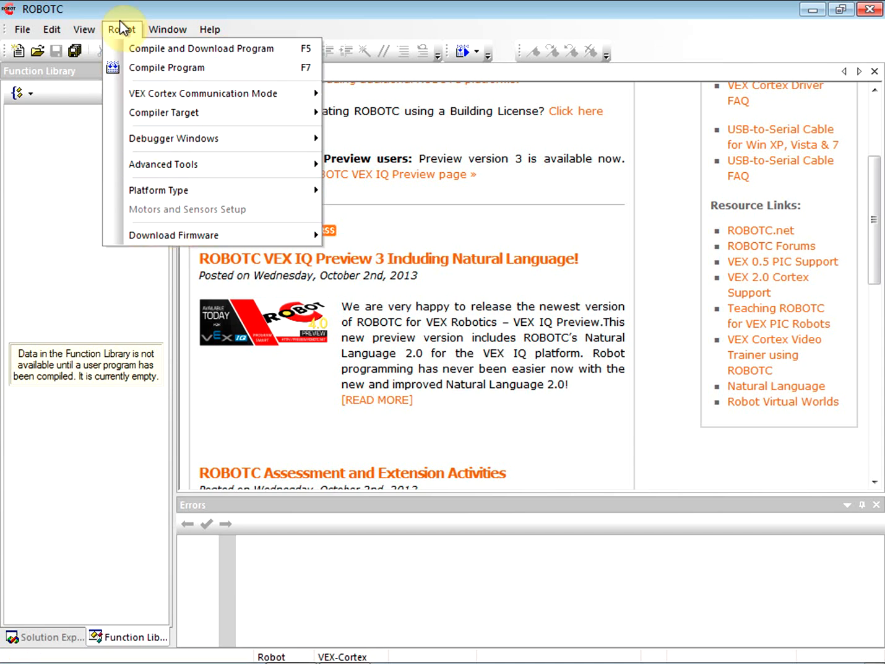
pyautogui.moveTo(201, 48)
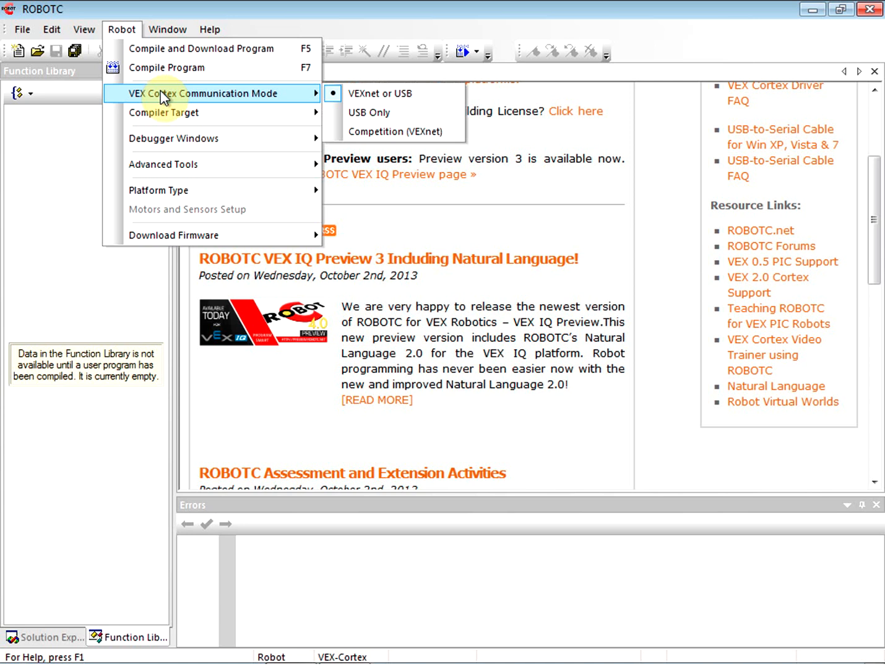
pyautogui.moveTo(381, 94)
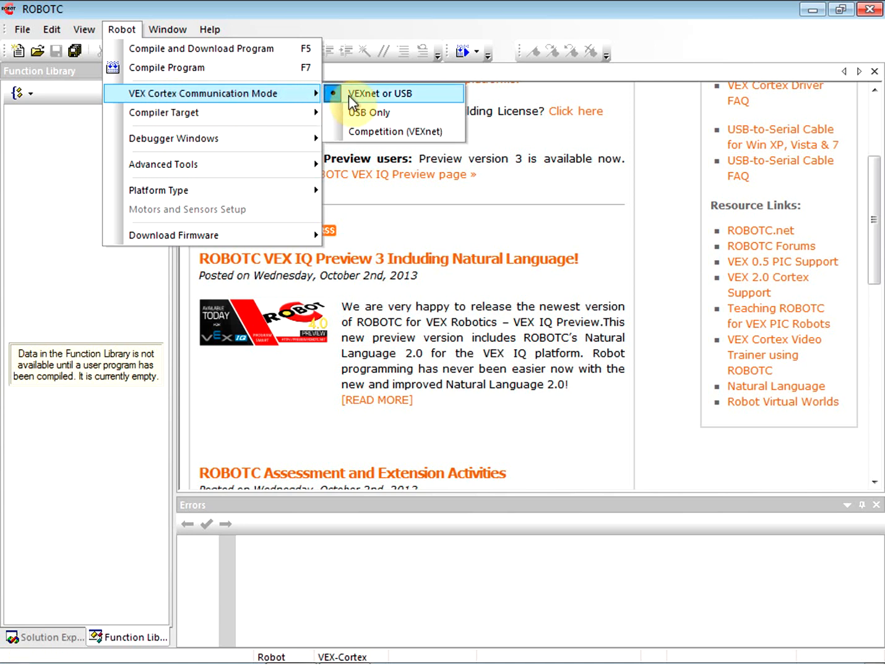
pyautogui.moveTo(369, 112)
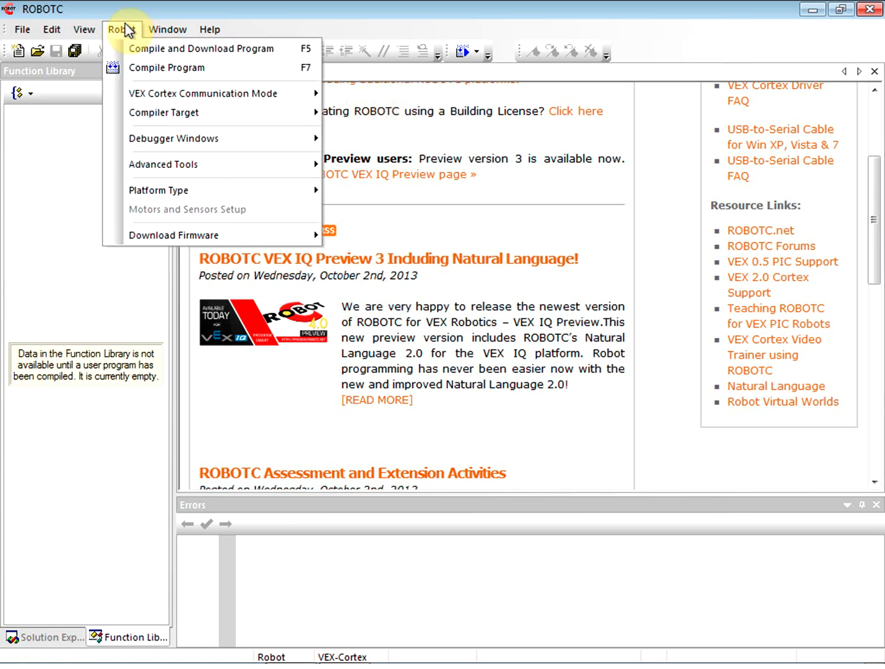
pyautogui.moveTo(163, 113)
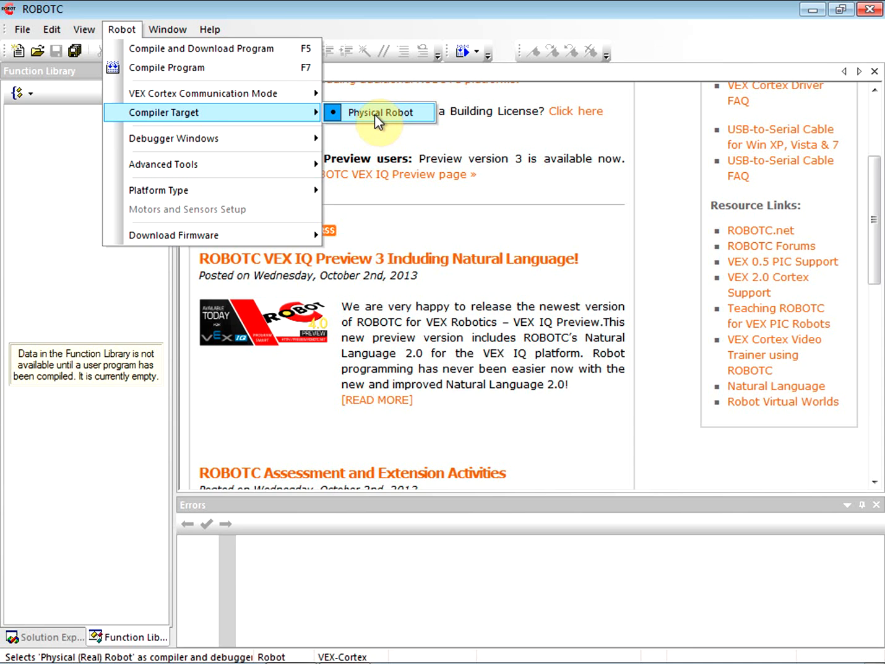
pyautogui.moveTo(173, 139)
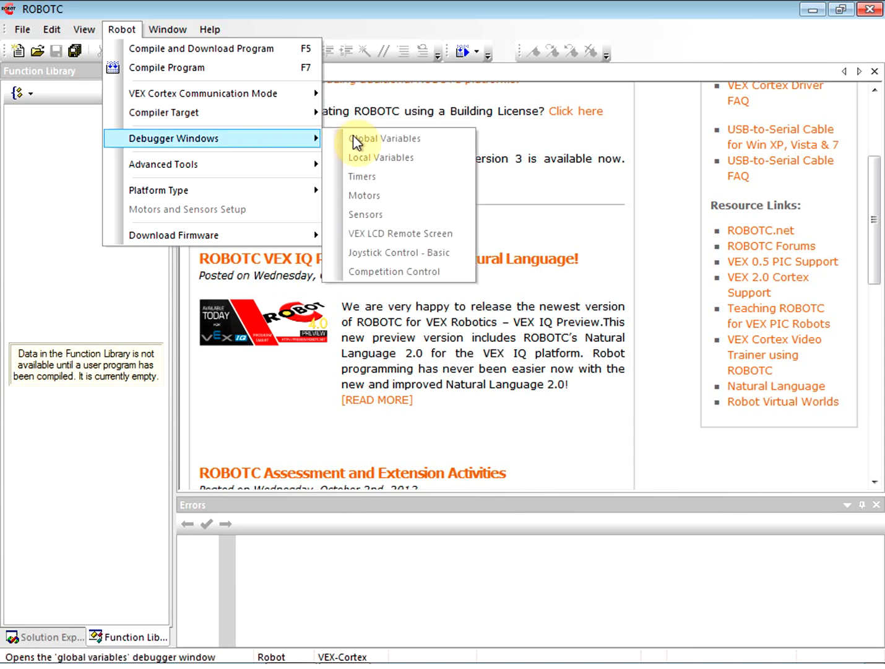
pyautogui.moveTo(361, 176)
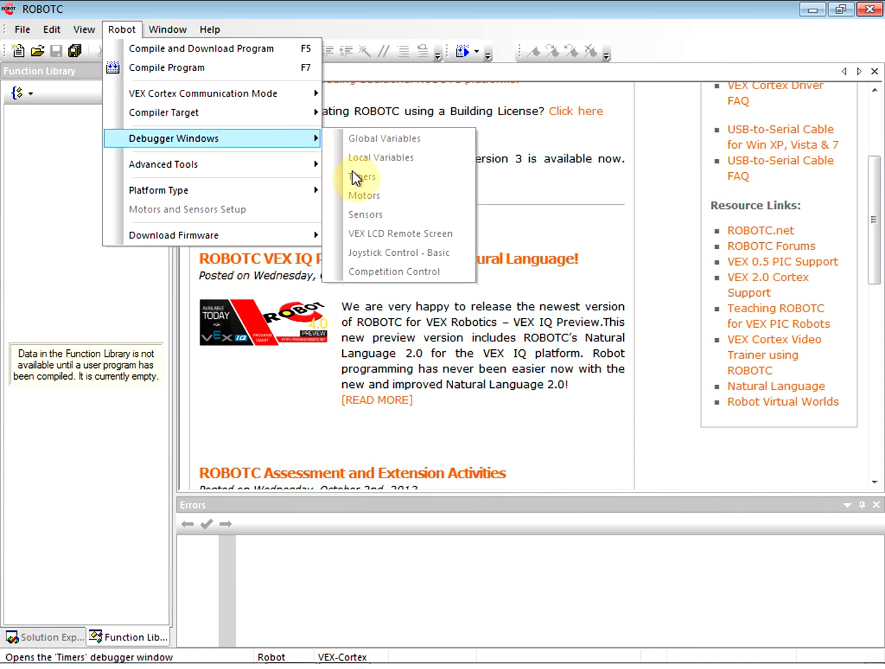
pyautogui.moveTo(332, 168)
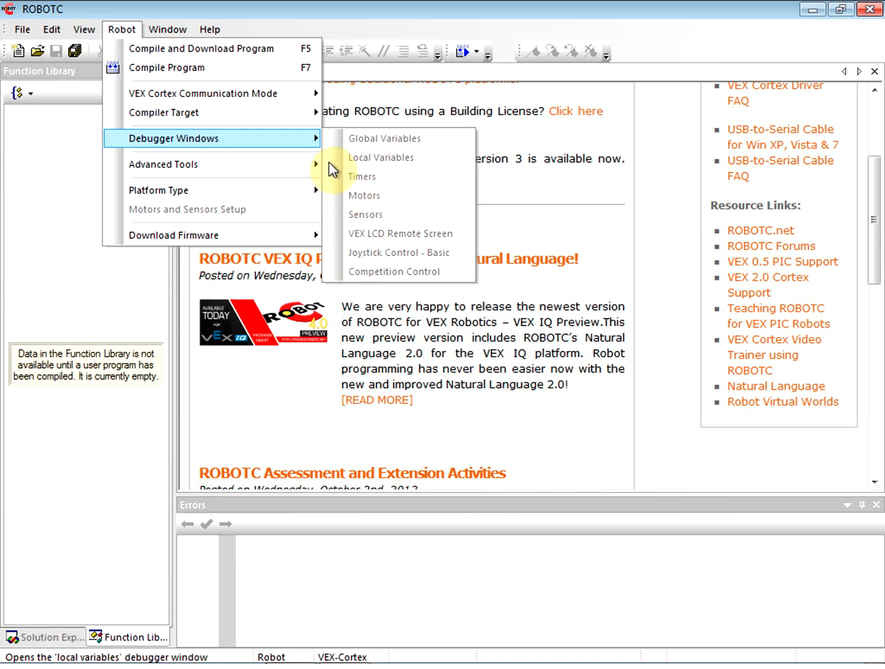
pyautogui.moveTo(364, 155)
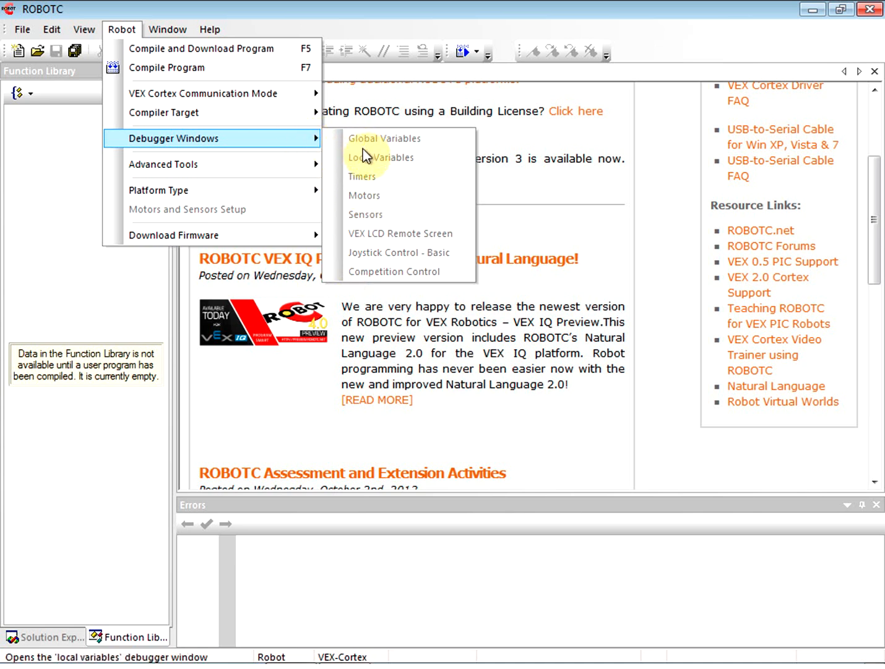
pyautogui.moveTo(365, 214)
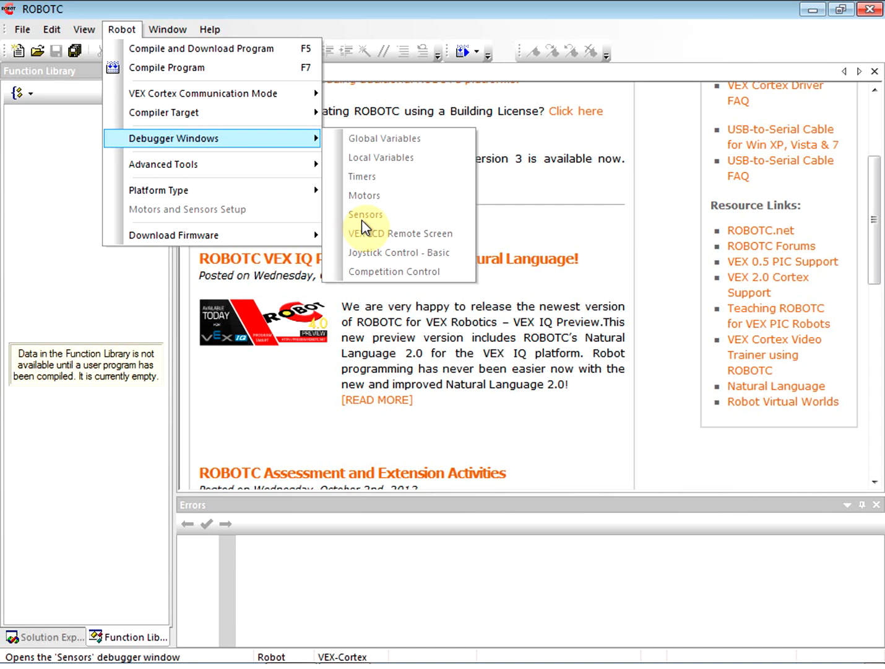
pyautogui.moveTo(381, 157)
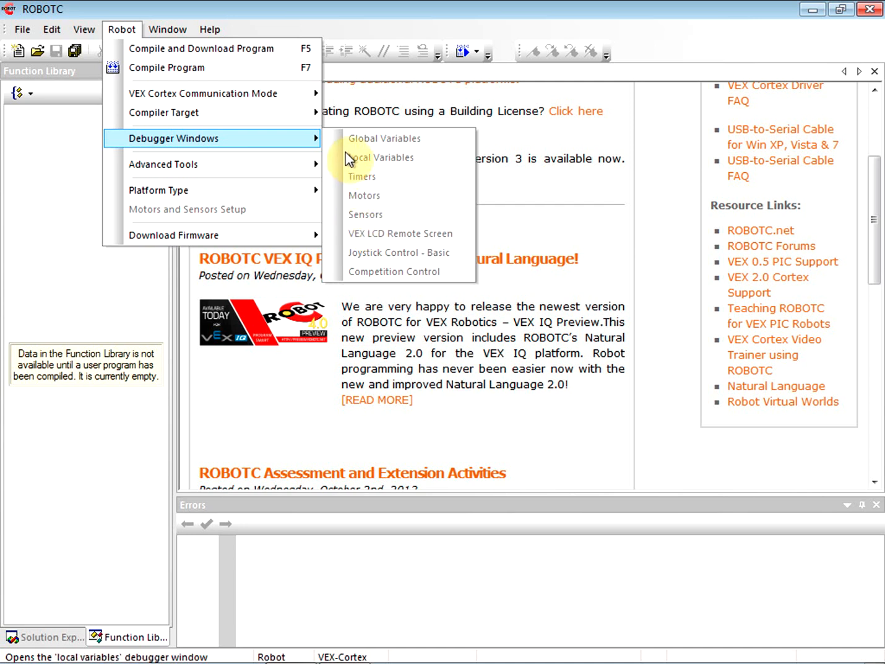
pyautogui.moveTo(349, 240)
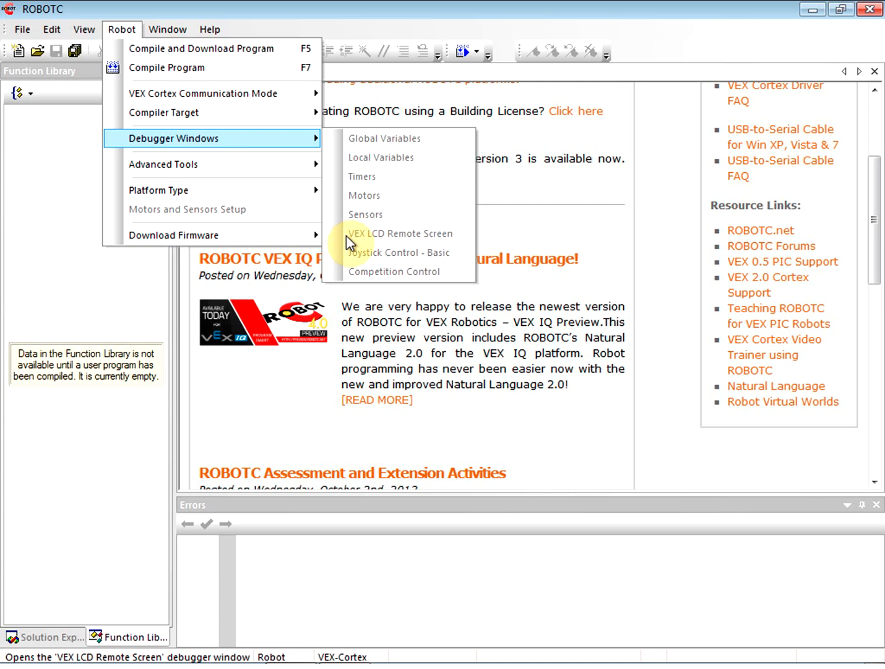
pyautogui.moveTo(186, 164)
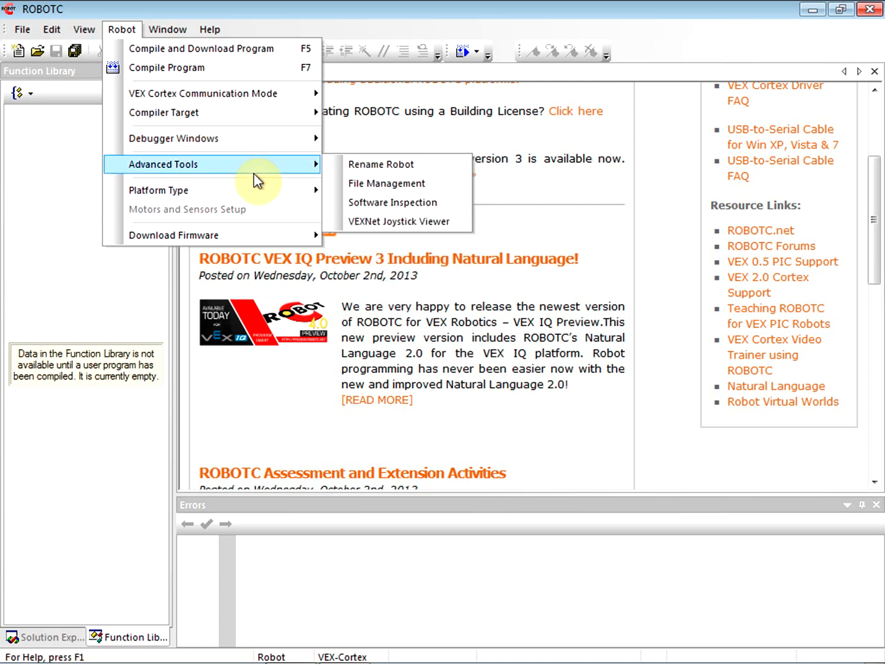
pyautogui.moveTo(254, 191)
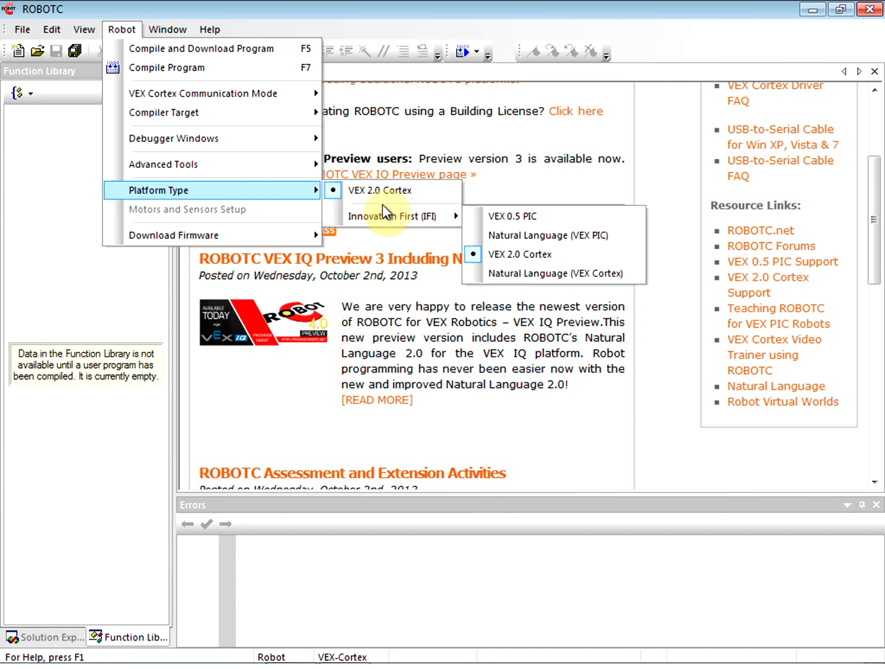
pyautogui.moveTo(391, 215)
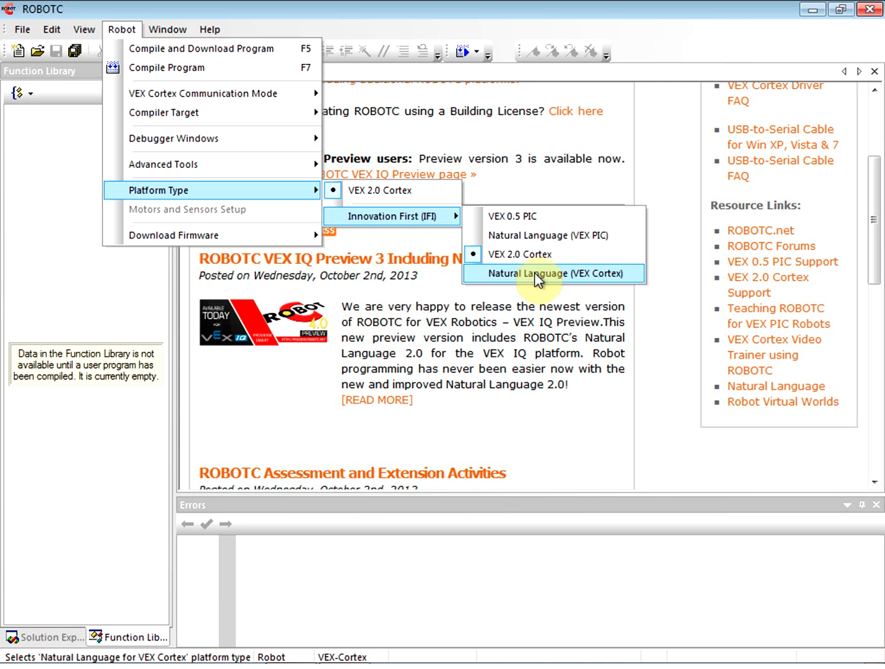
# Step: Choose Natural Language (VEX Cortex) under Innovation First (IFI) as the platform type
pyautogui.click(552, 273)
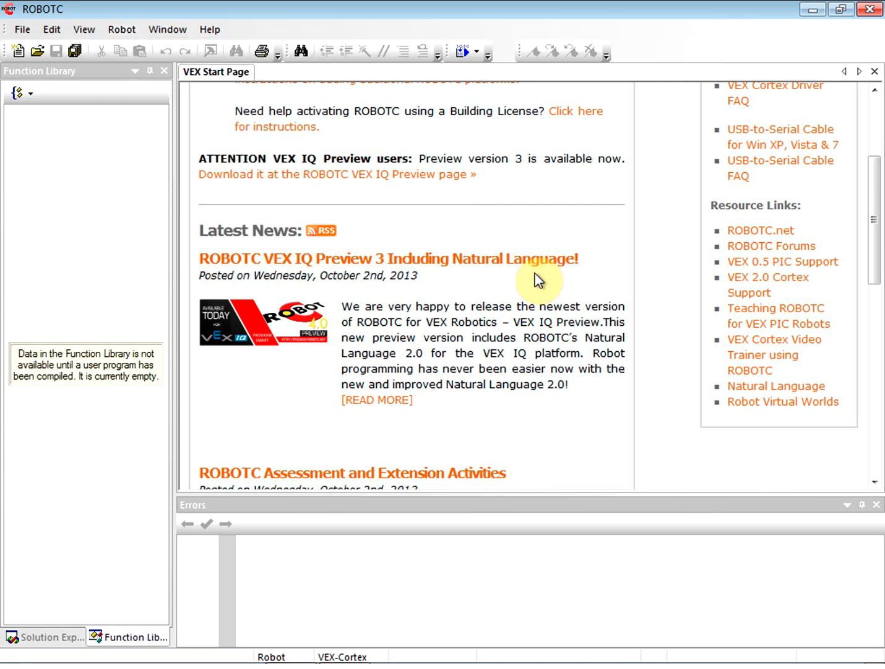
pyautogui.moveTo(121, 29)
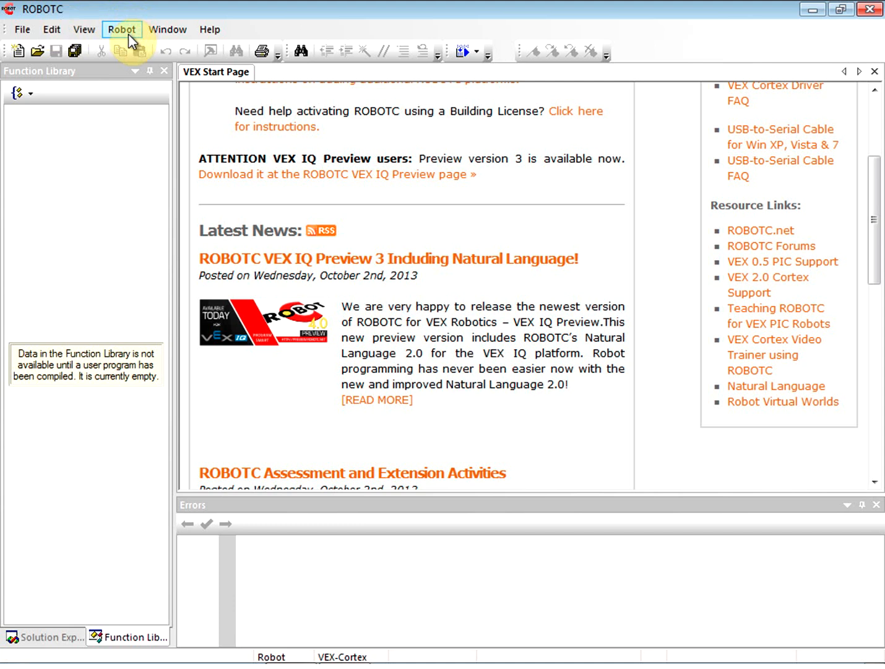
# Step: Reopen the Robot options to reach Download Firmware and its manual update choices
pyautogui.click(121, 30)
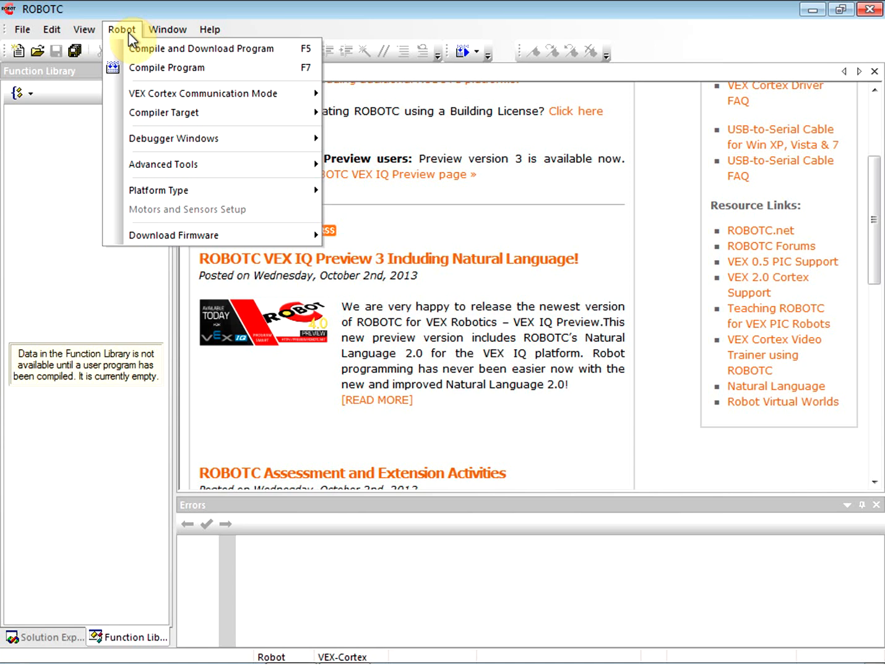
pyautogui.moveTo(192, 235)
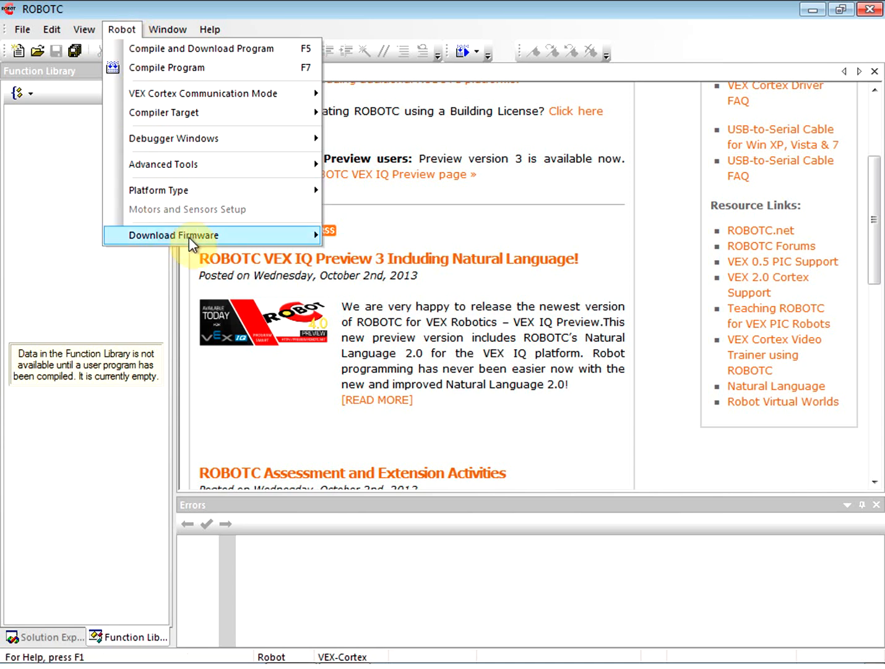
pyautogui.moveTo(173, 235)
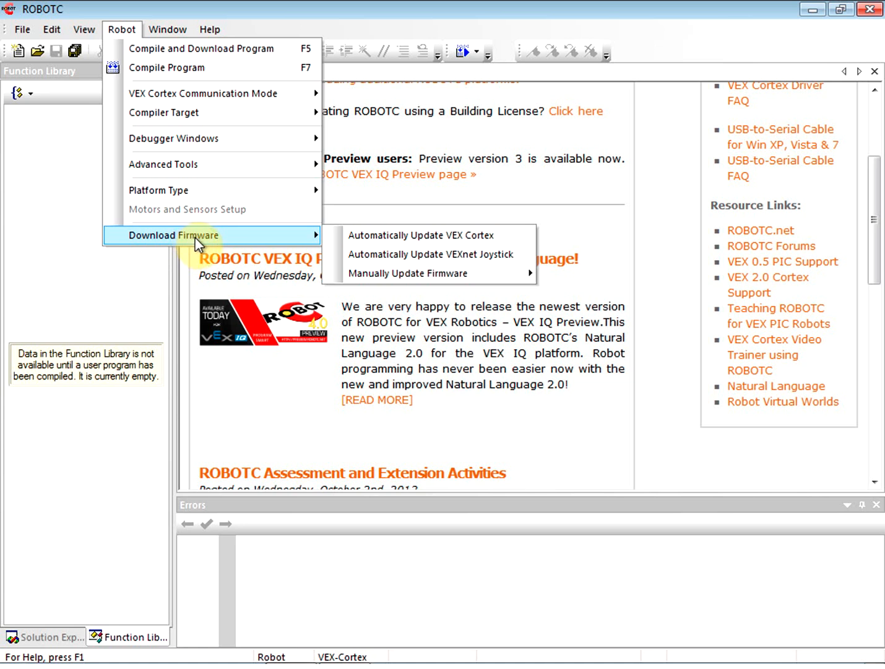
pyautogui.moveTo(247, 243)
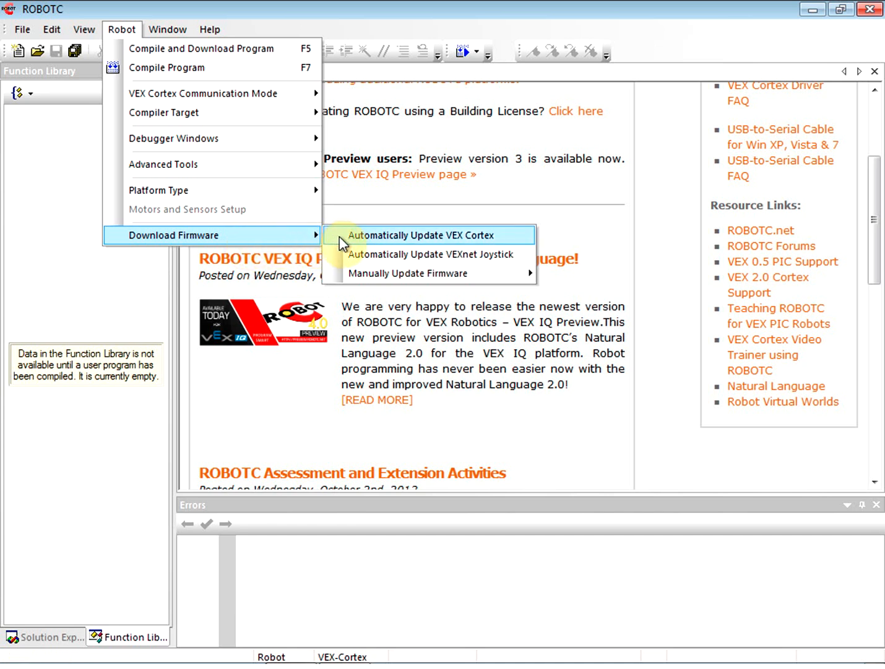
pyautogui.moveTo(285, 240)
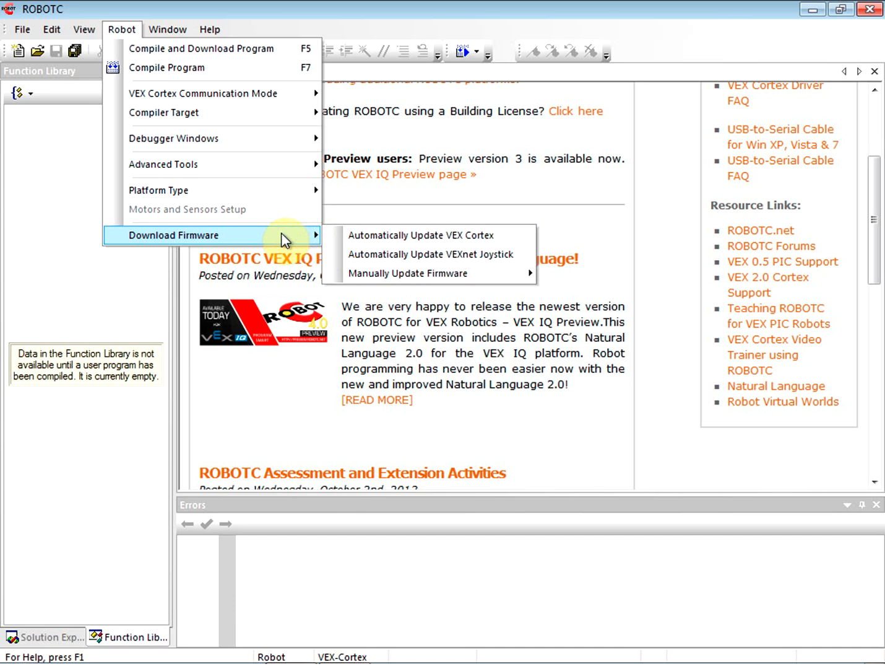
pyautogui.moveTo(288, 242)
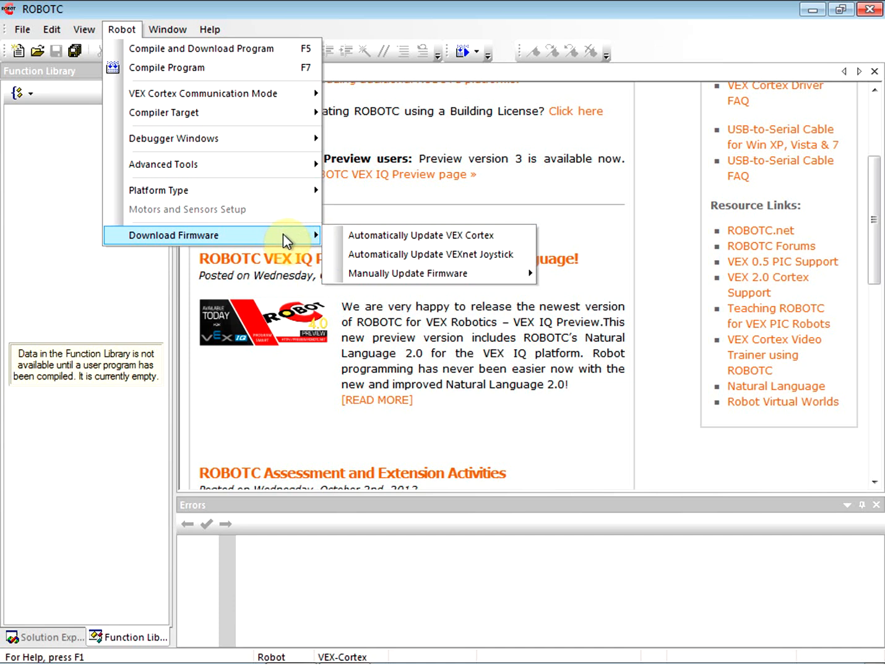
pyautogui.moveTo(407, 273)
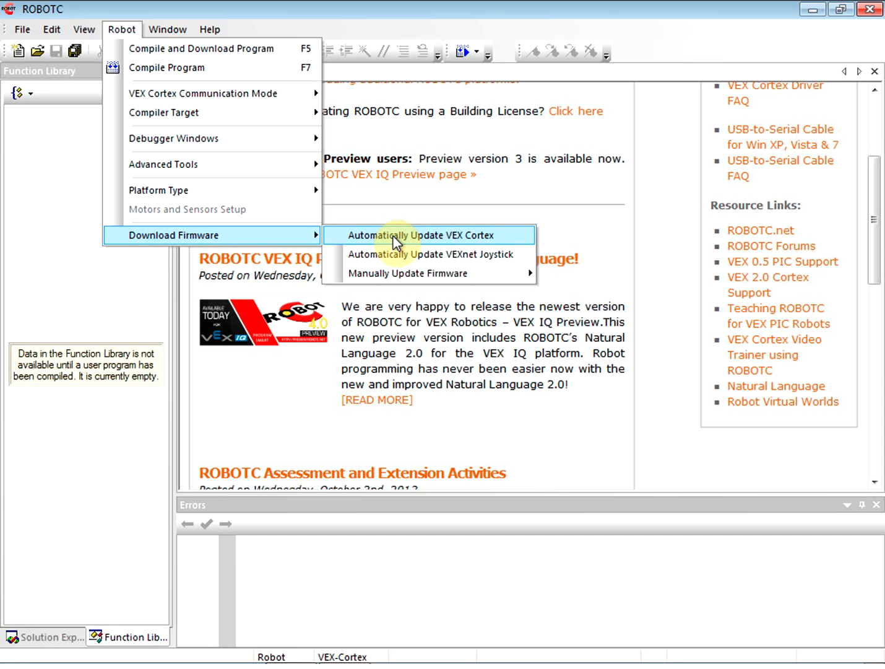
pyautogui.moveTo(408, 272)
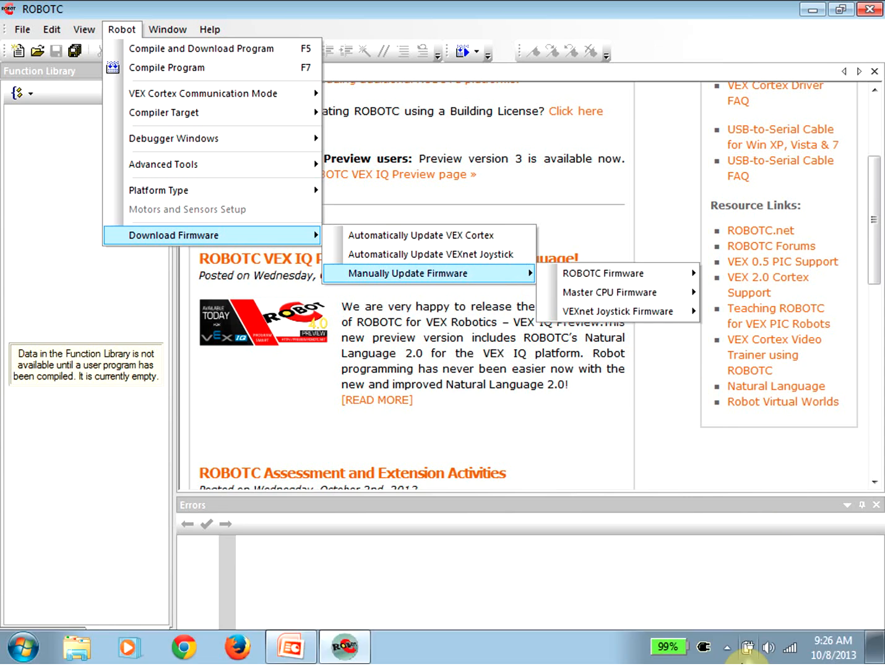
pyautogui.click(22, 30)
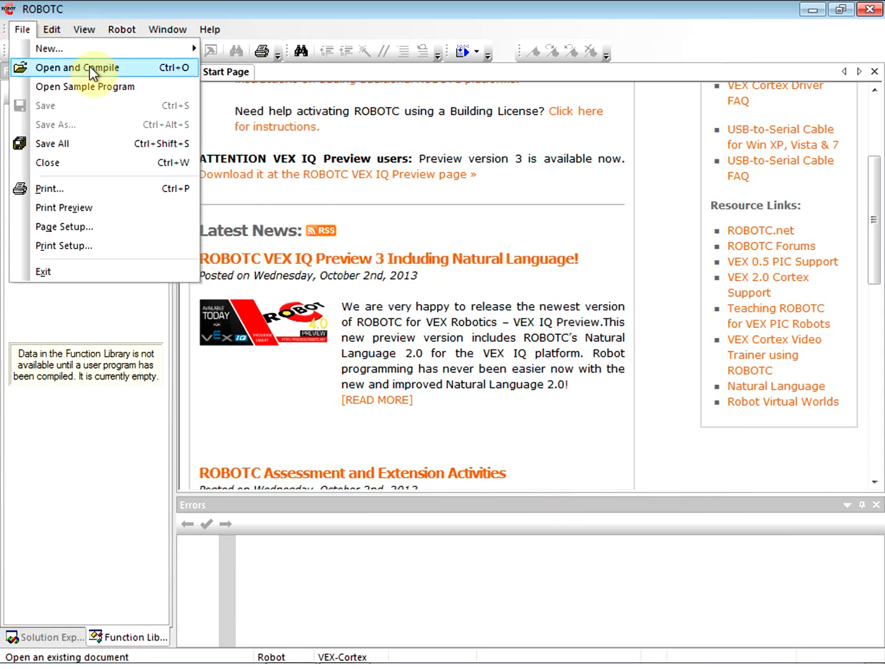
pyautogui.click(121, 30)
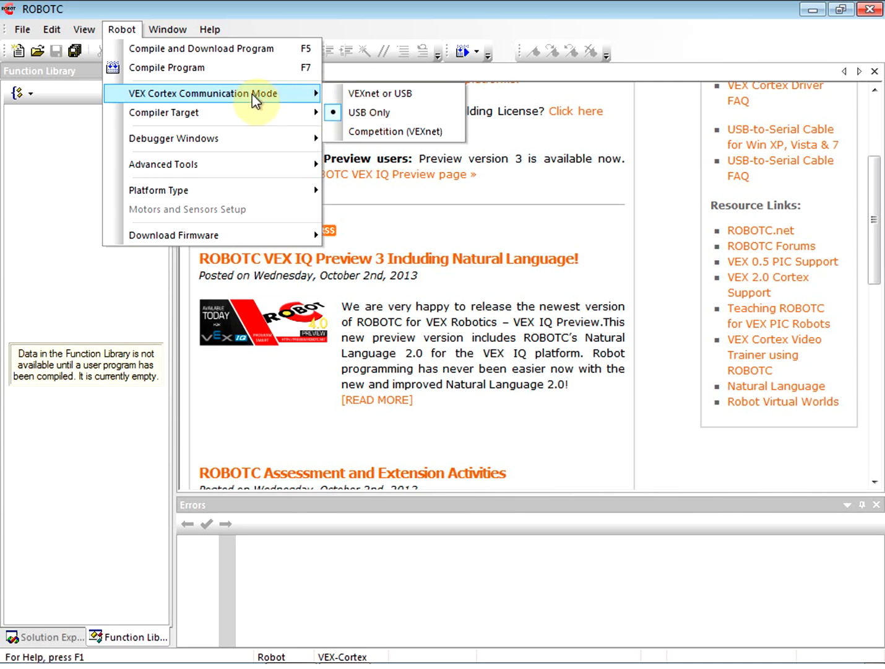
pyautogui.moveTo(174, 138)
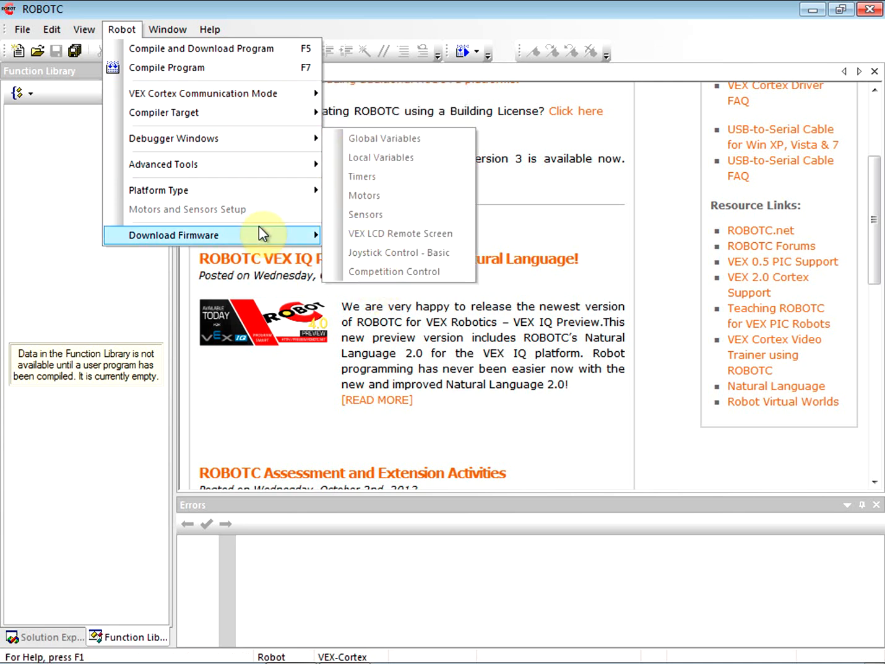
pyautogui.moveTo(159, 190)
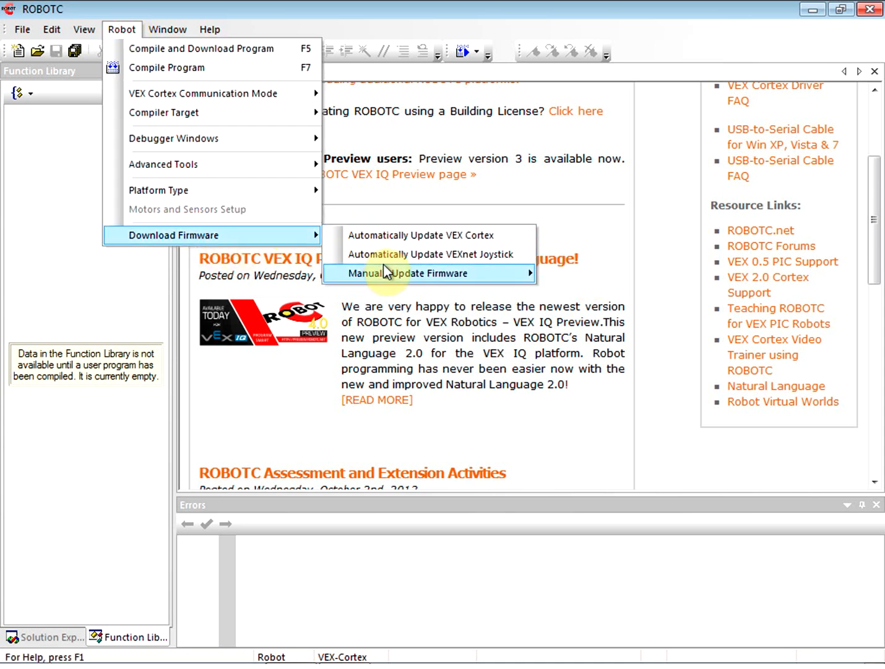
pyautogui.moveTo(402, 248)
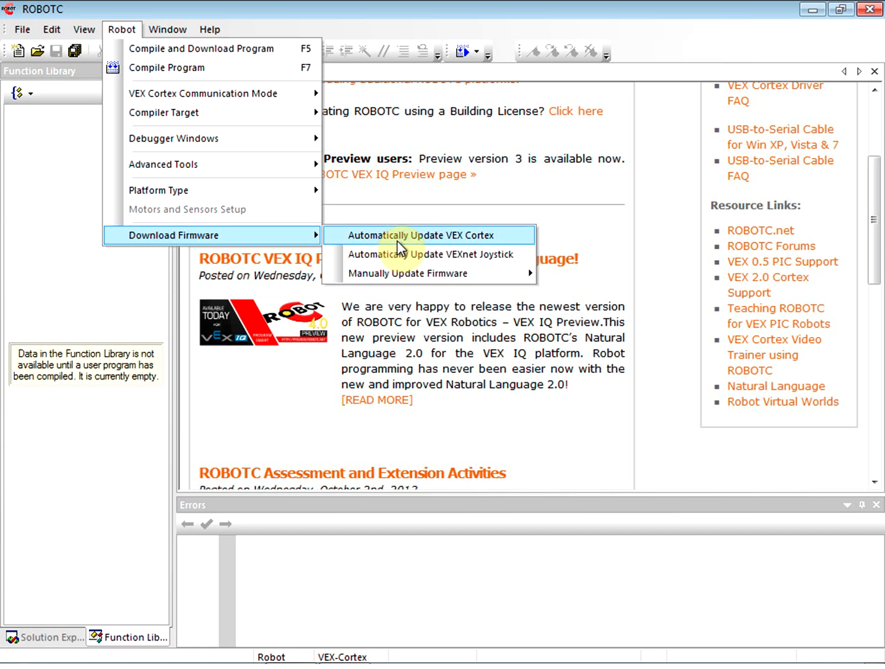